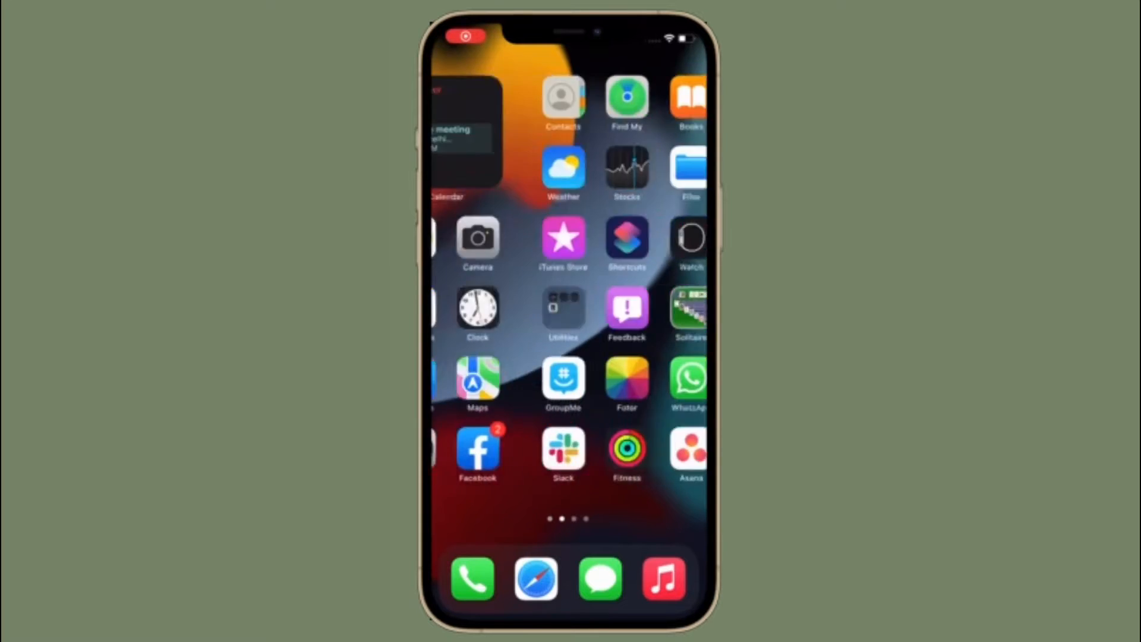
# Step: Swipe across the Home Screen pages and scroll to reach the Settings app
pyautogui.hscroll(-3)
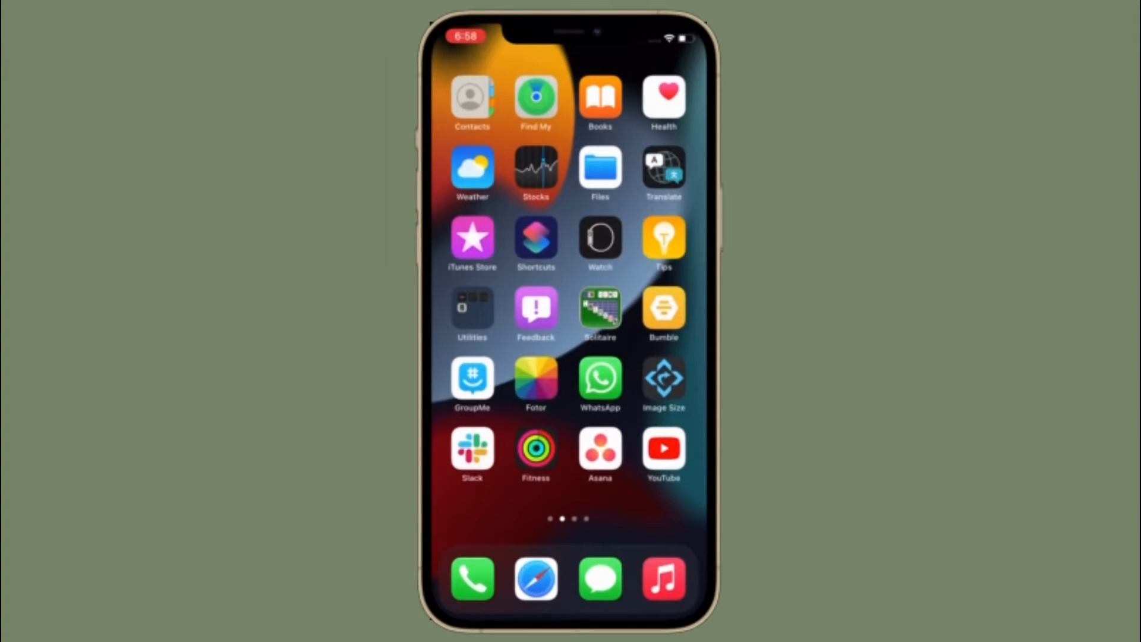
pyautogui.hscroll(-3)
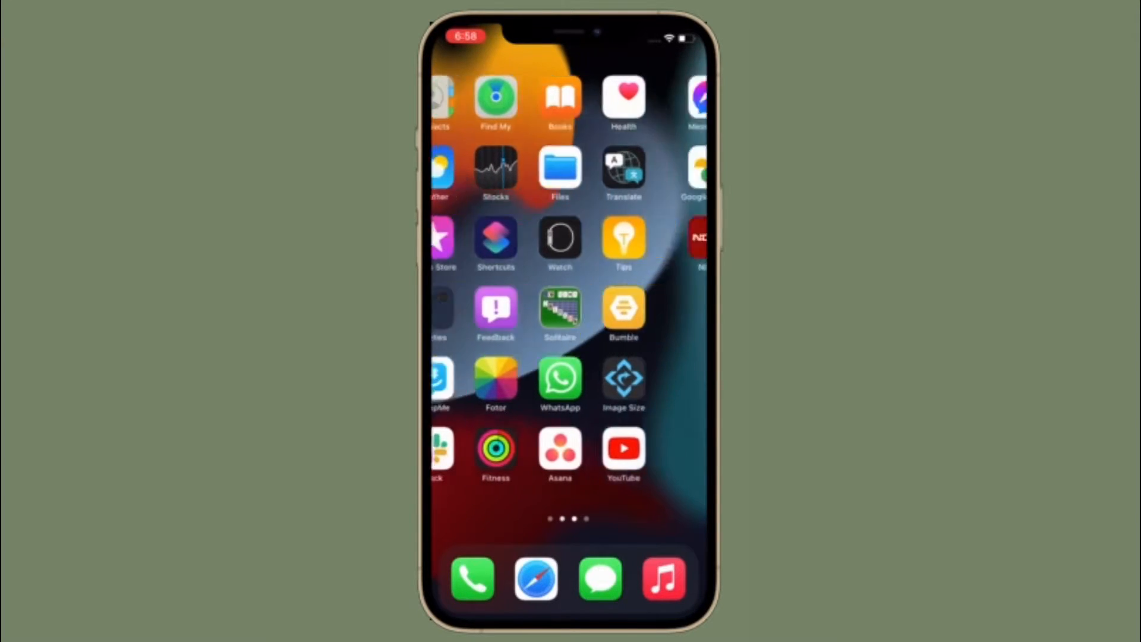
pyautogui.hscroll(-3)
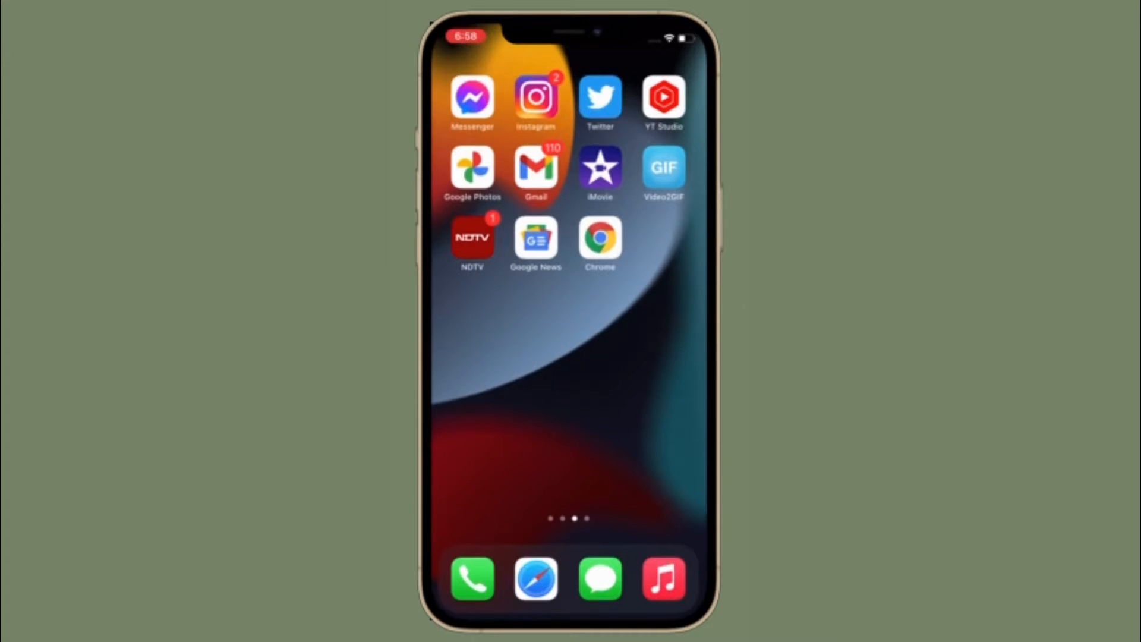
pyautogui.hscroll(-3)
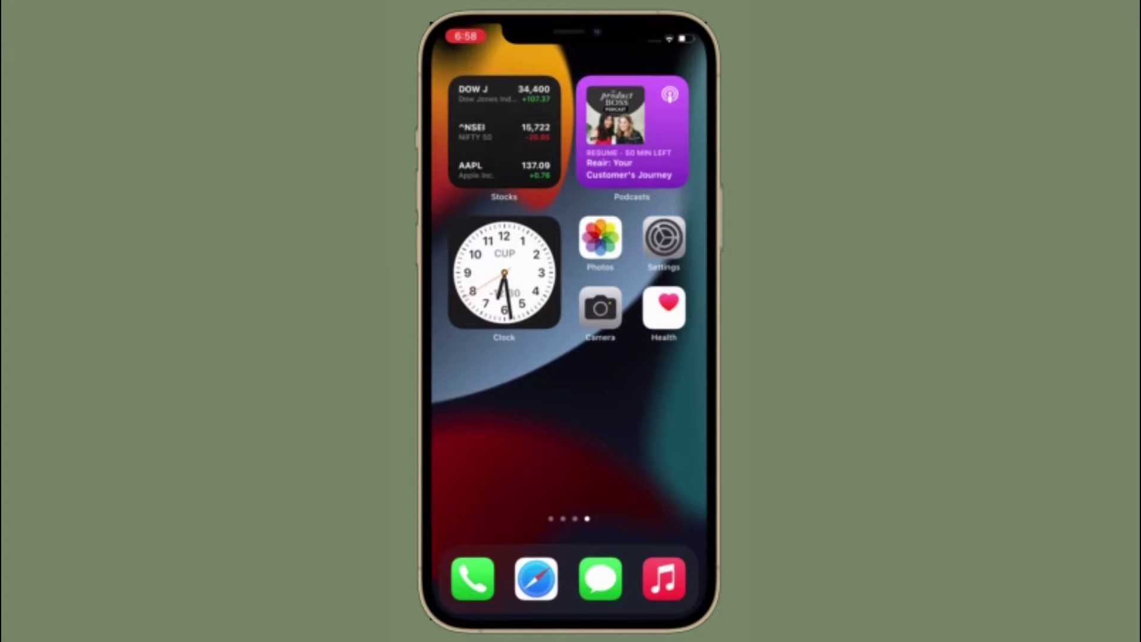
pyautogui.hscroll(-3)
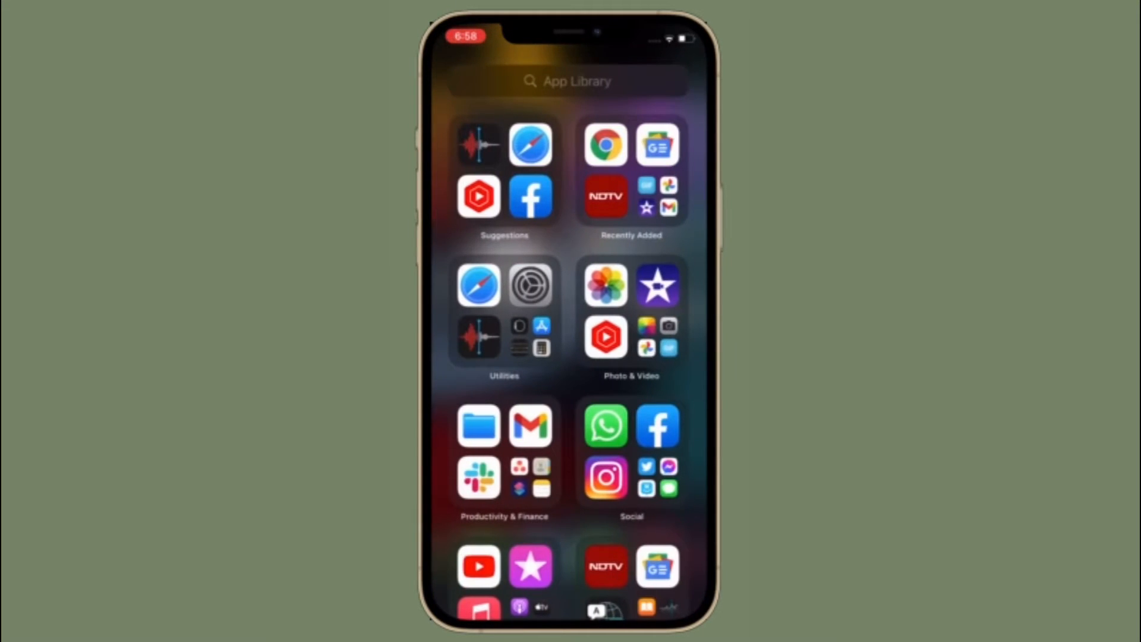
pyautogui.scroll(-3)
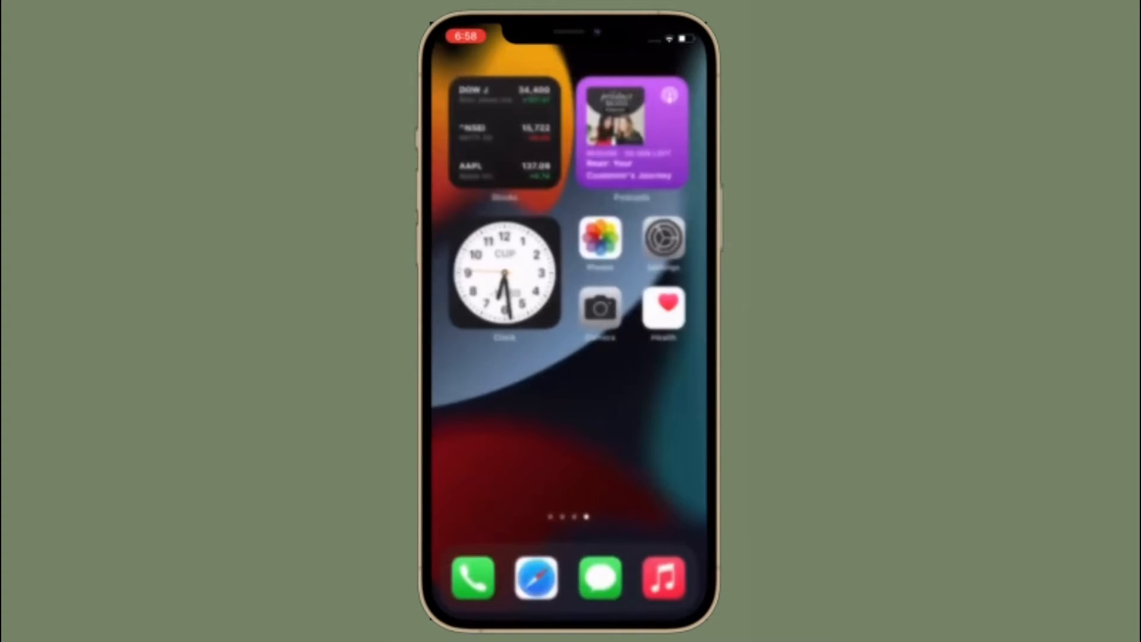
pyautogui.hscroll(-3)
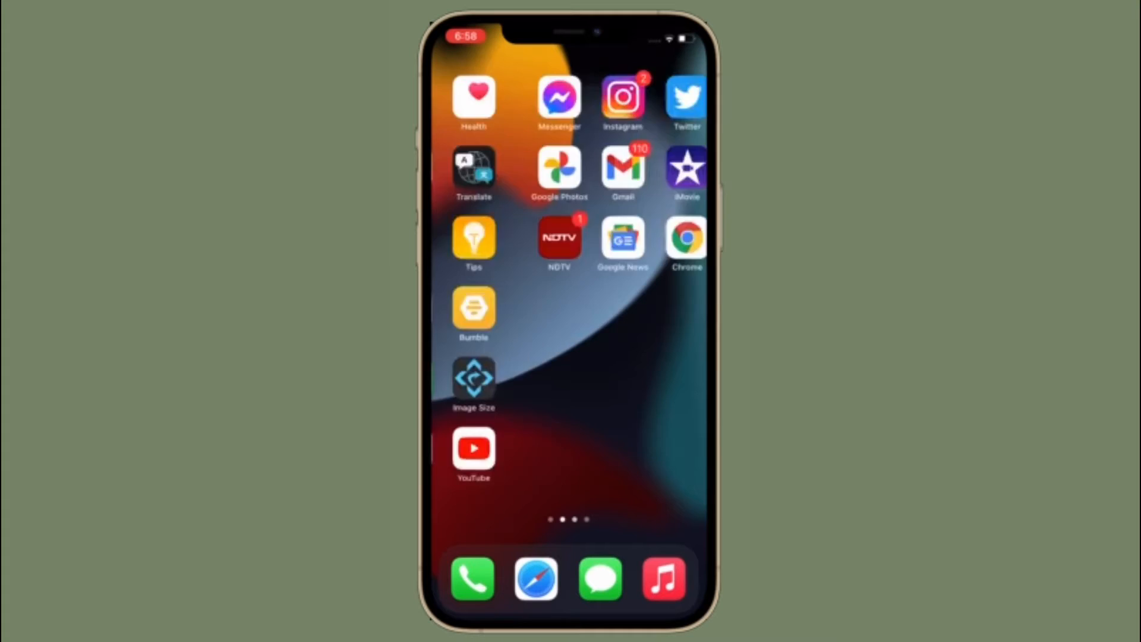
pyautogui.hscroll(-3)
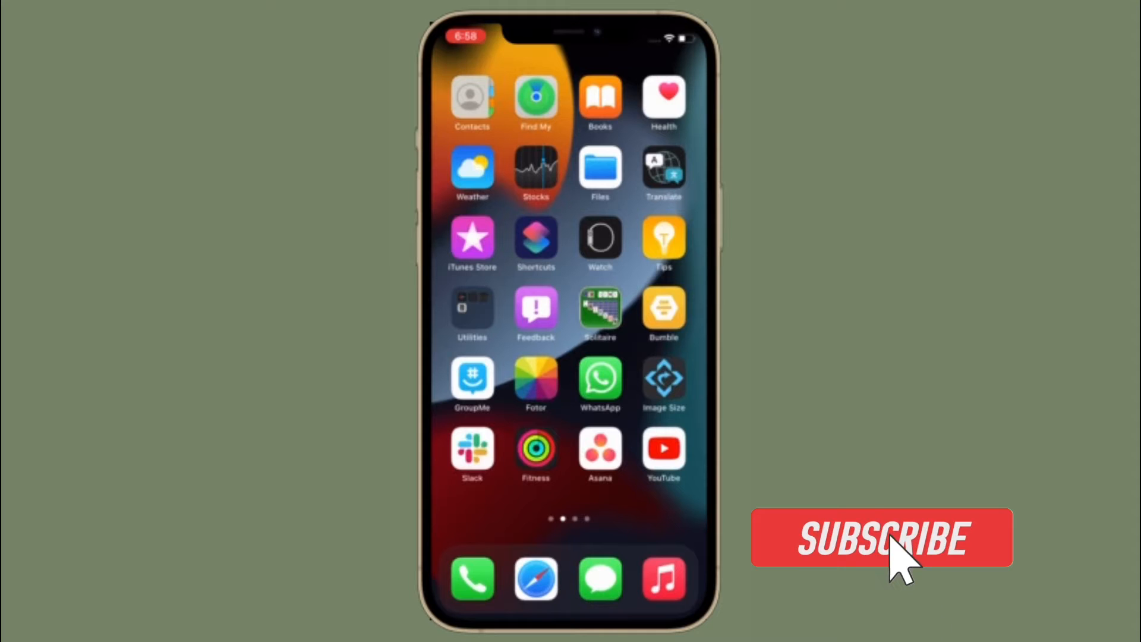
# Step: Enter Settings and select the Apple ID name at the top of the list
pyautogui.click(895, 546)
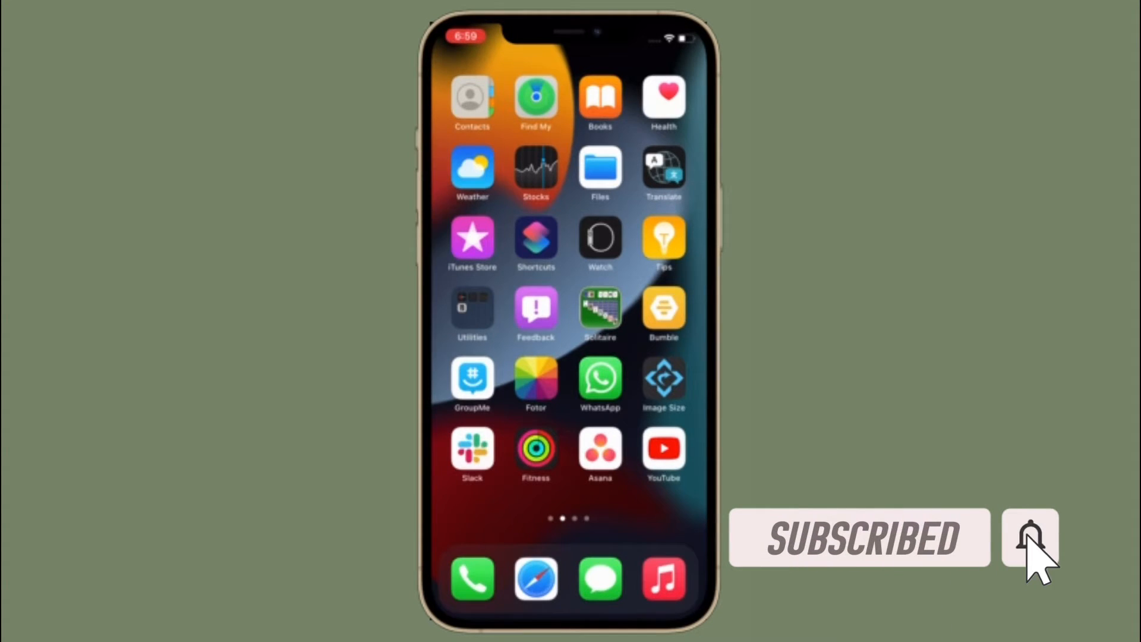
pyautogui.hscroll(-3)
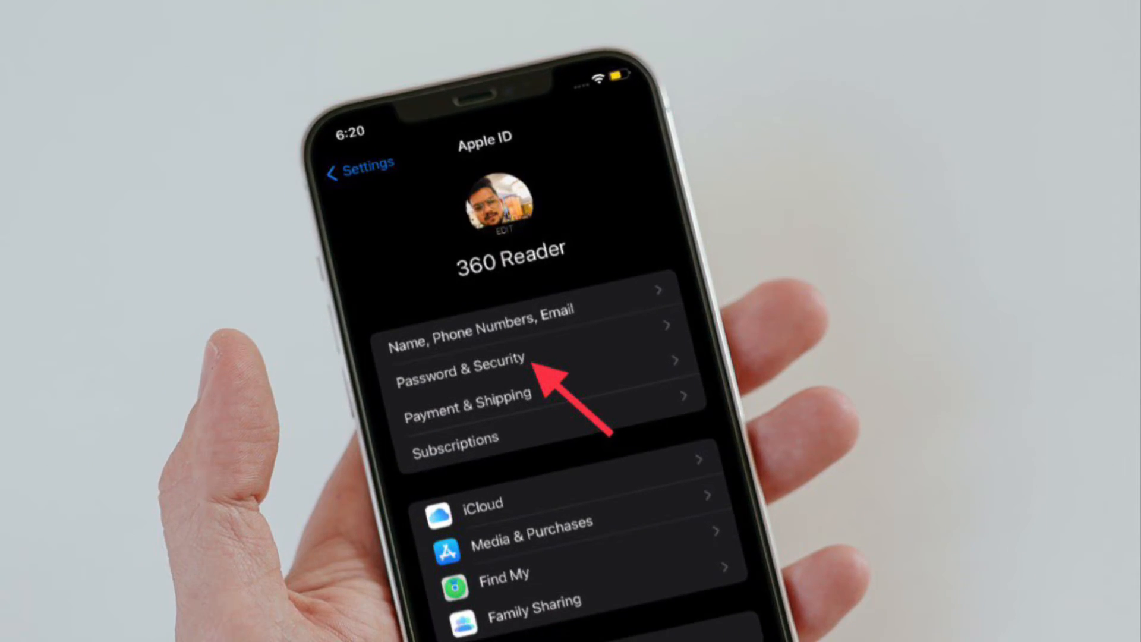
pyautogui.click(456, 373)
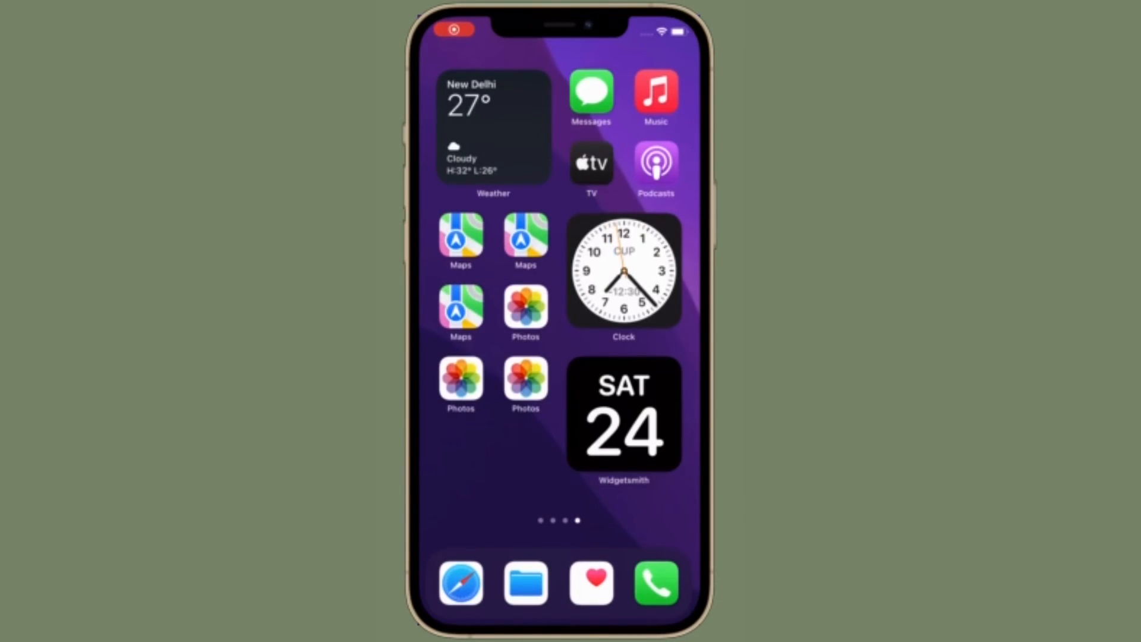
pyautogui.hscroll(-3)
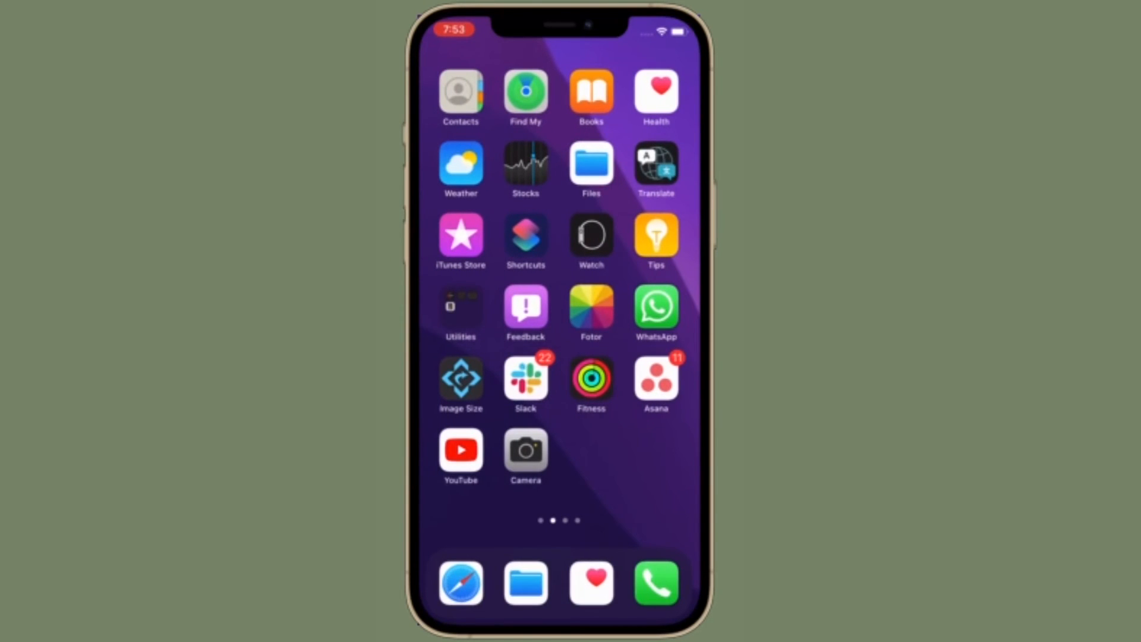
pyautogui.hscroll(-3)
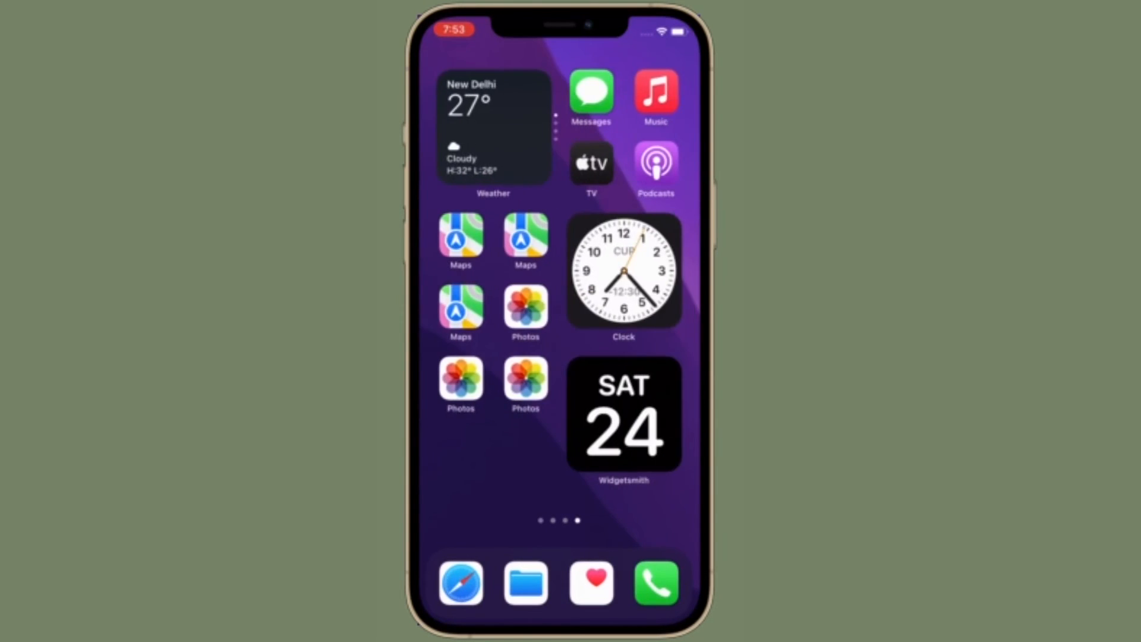